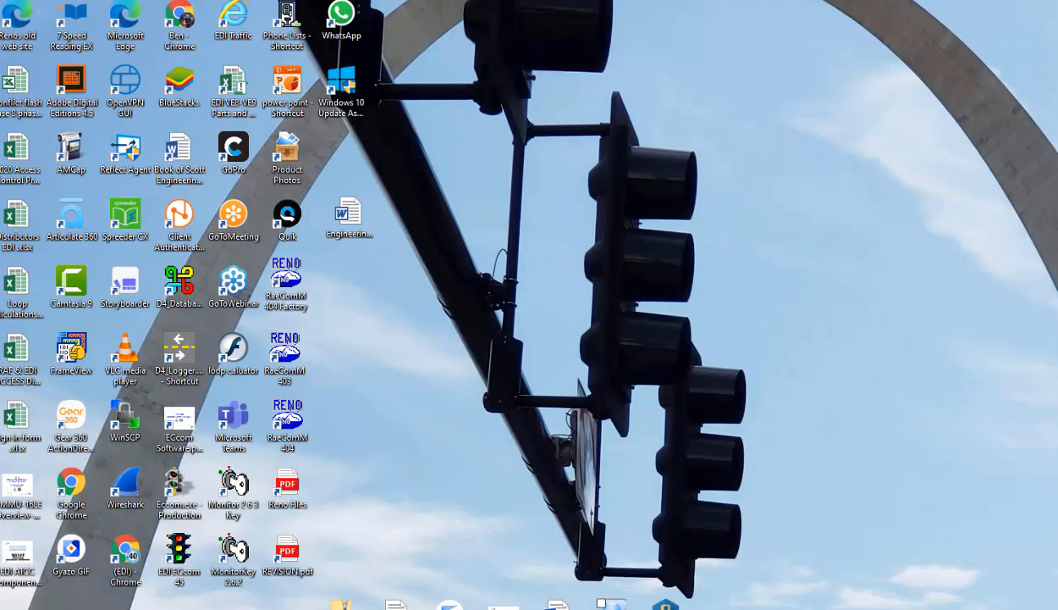
mouse_move(528, 442)
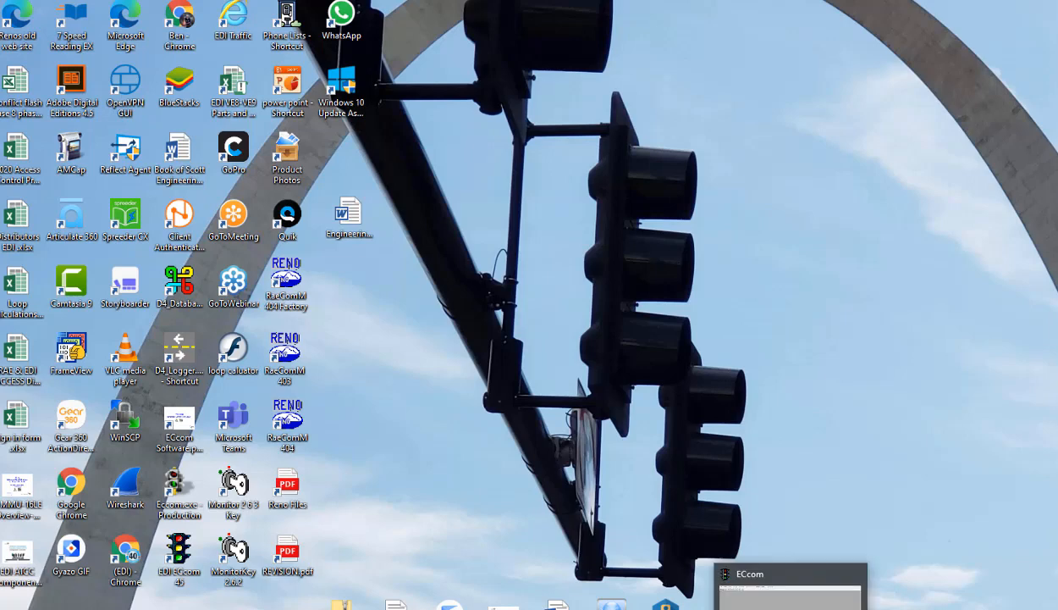
Bring the ECcom main window up from the taskbar preview.
click(762, 576)
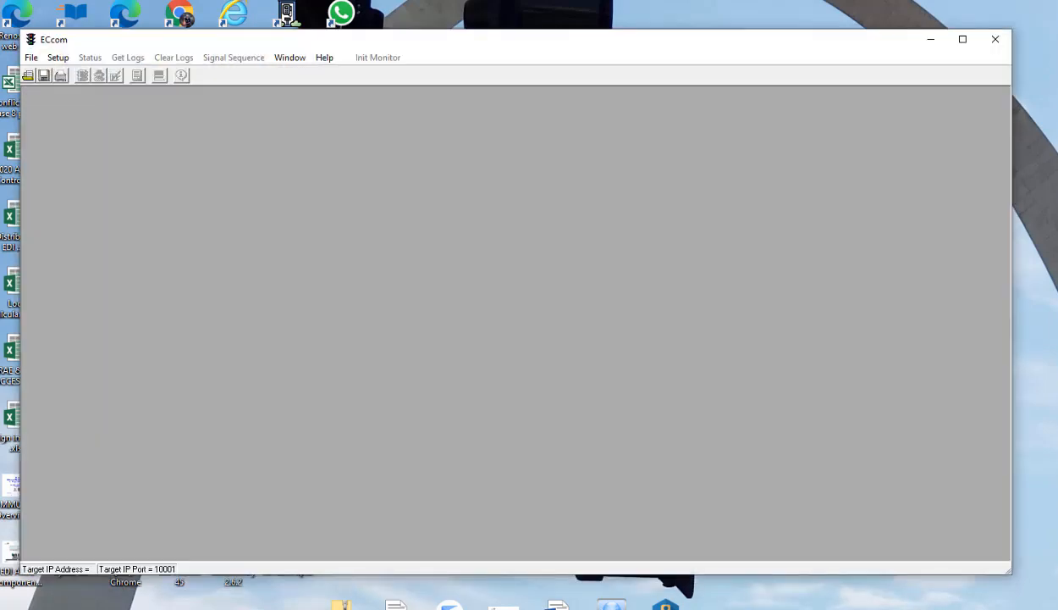
mouse_move(66, 105)
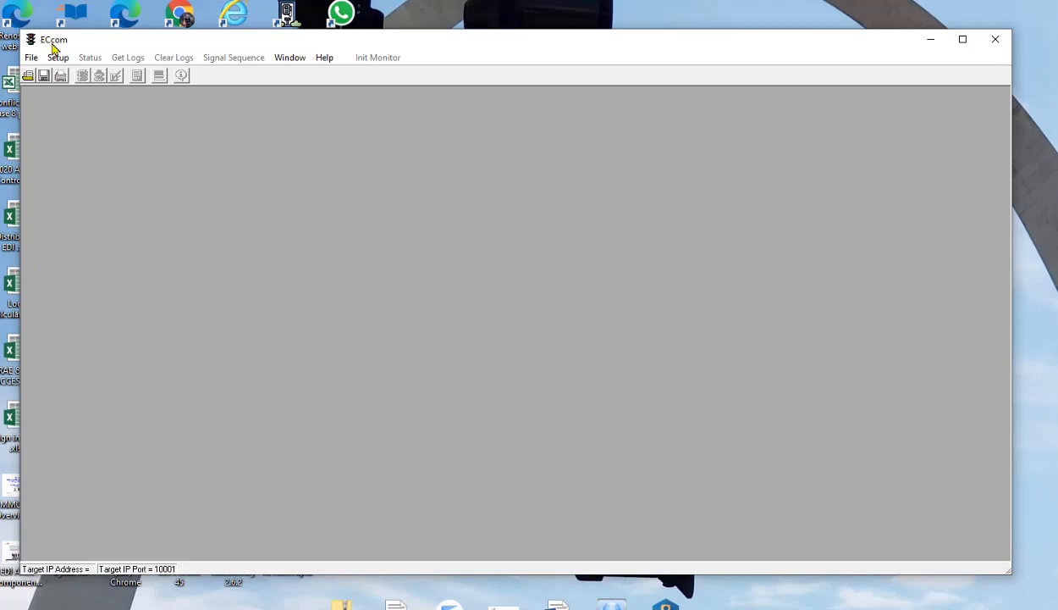
Reach the Communications dialog via Setup > Comm Port, showing LAN port and IP port 10001.
click(57, 57)
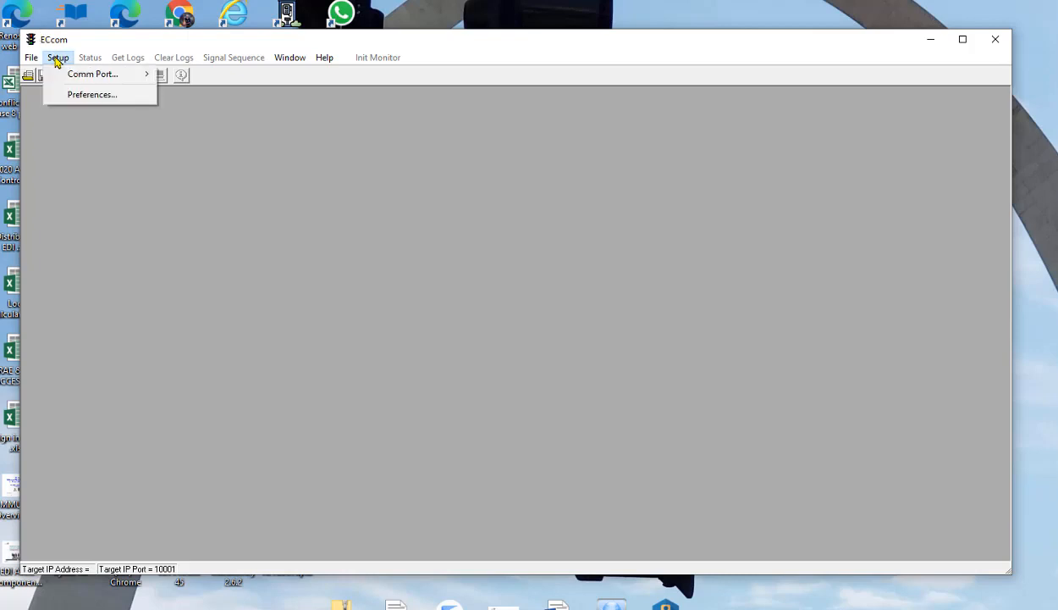
click(92, 73)
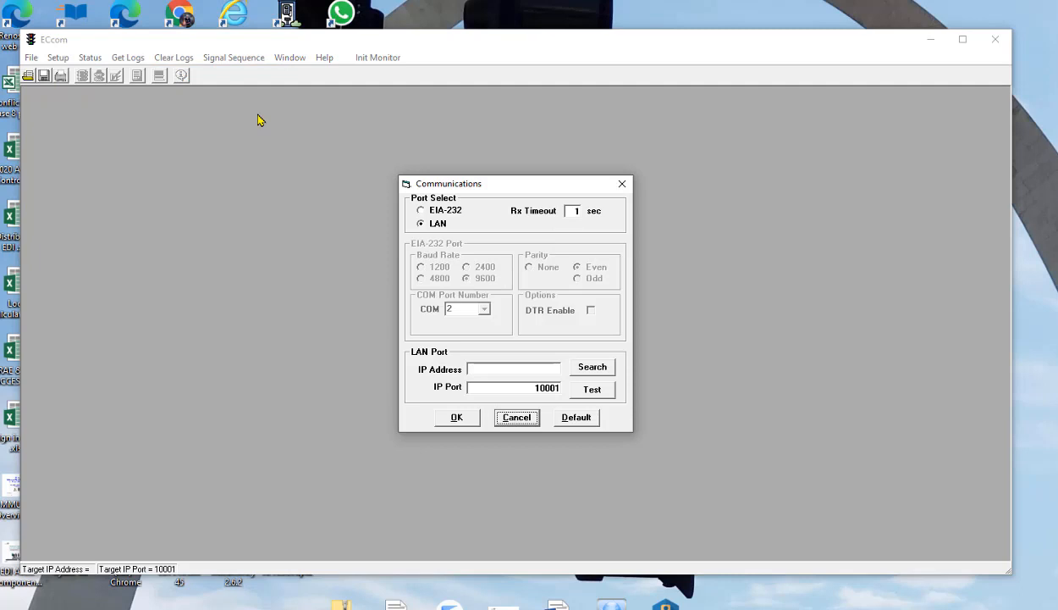
mouse_move(441, 235)
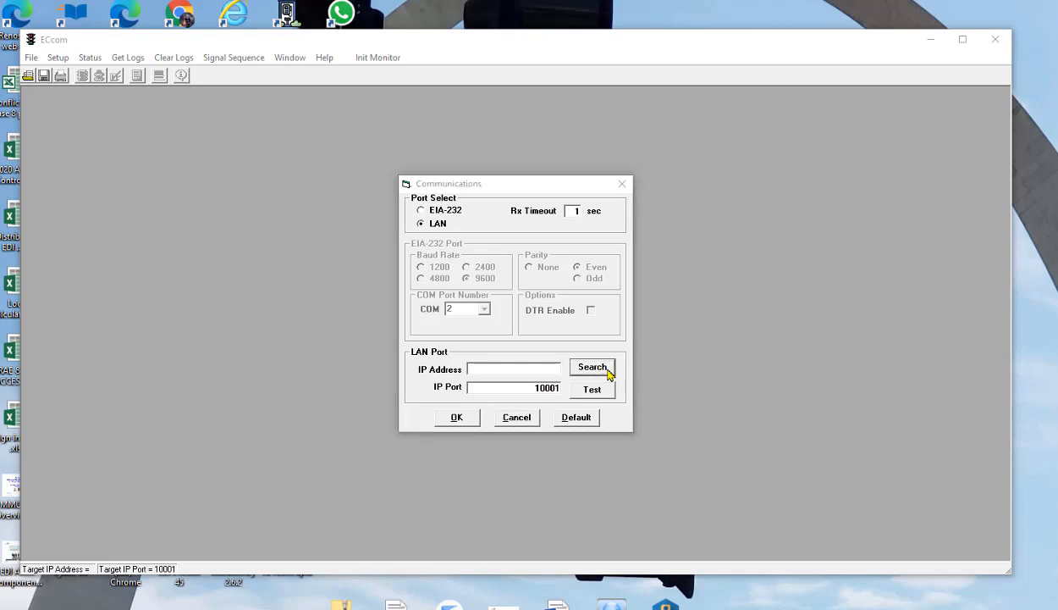
Search the network, accept the EDI-TCP device at 192.168.1.100 as target, and search again.
click(592, 367)
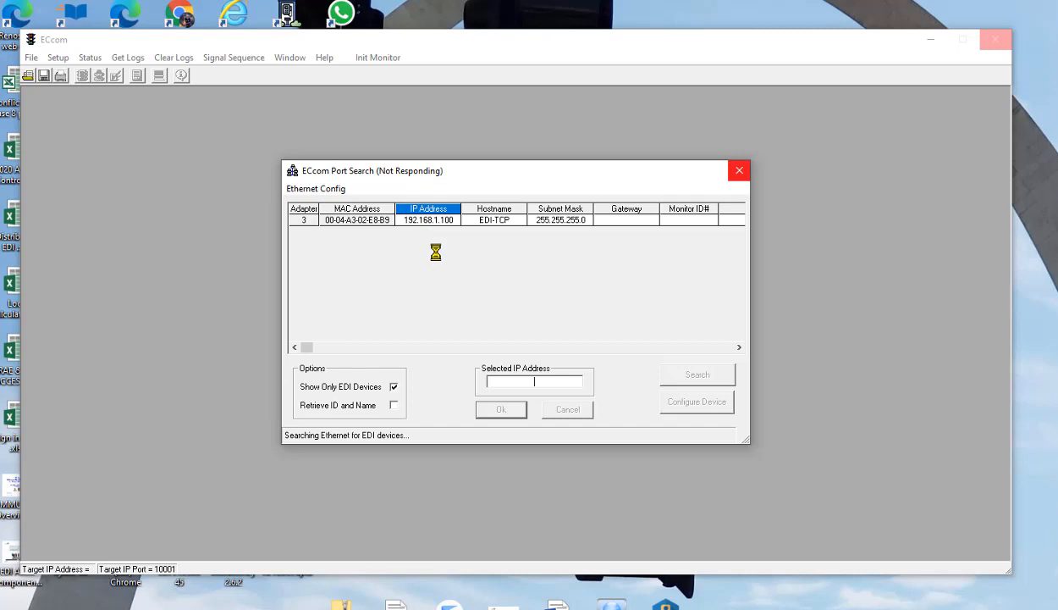
click(429, 219)
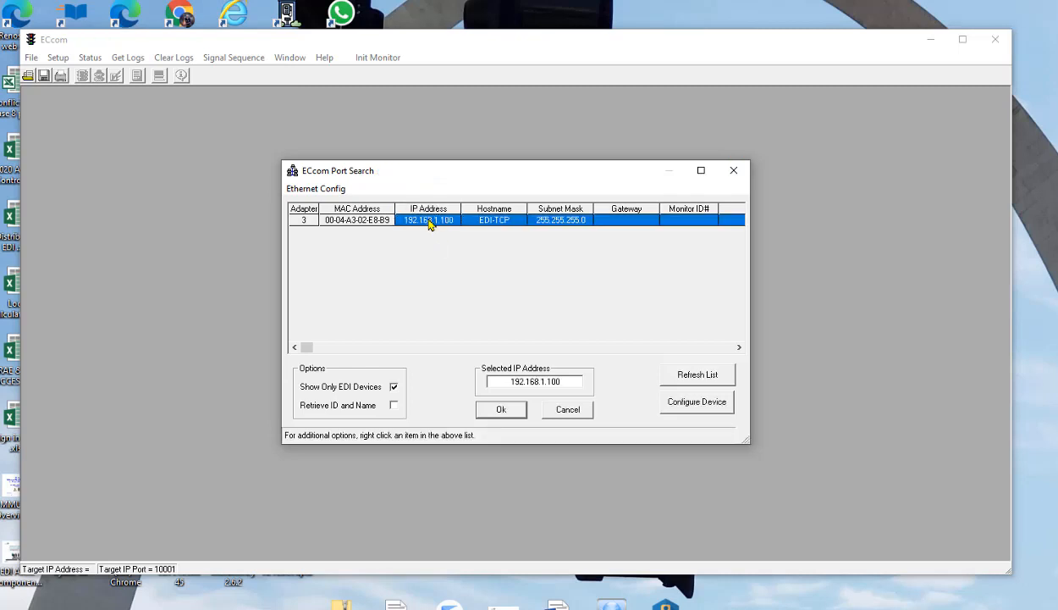
click(502, 409)
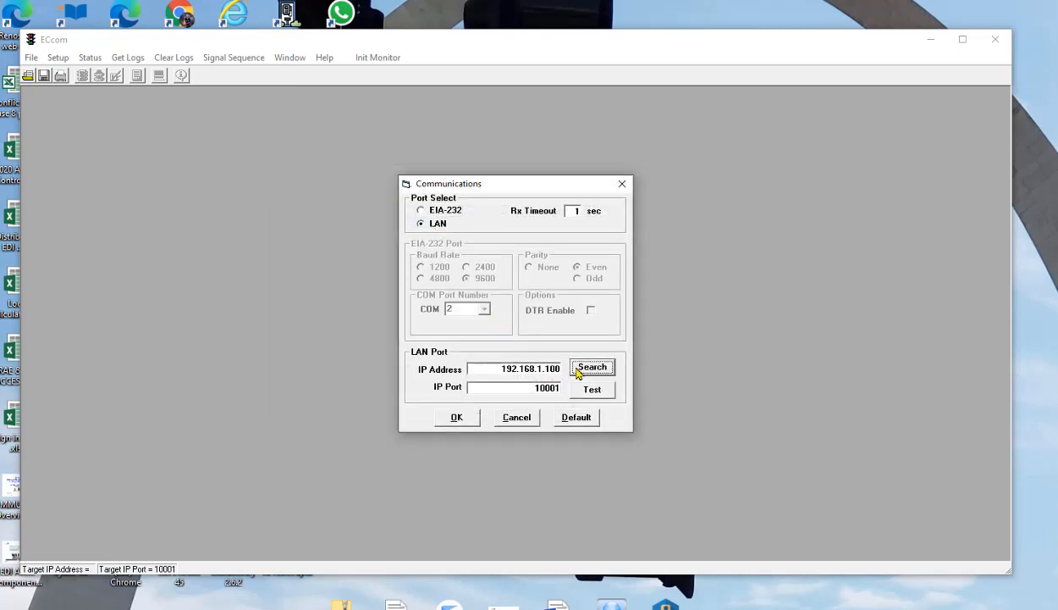
click(591, 366)
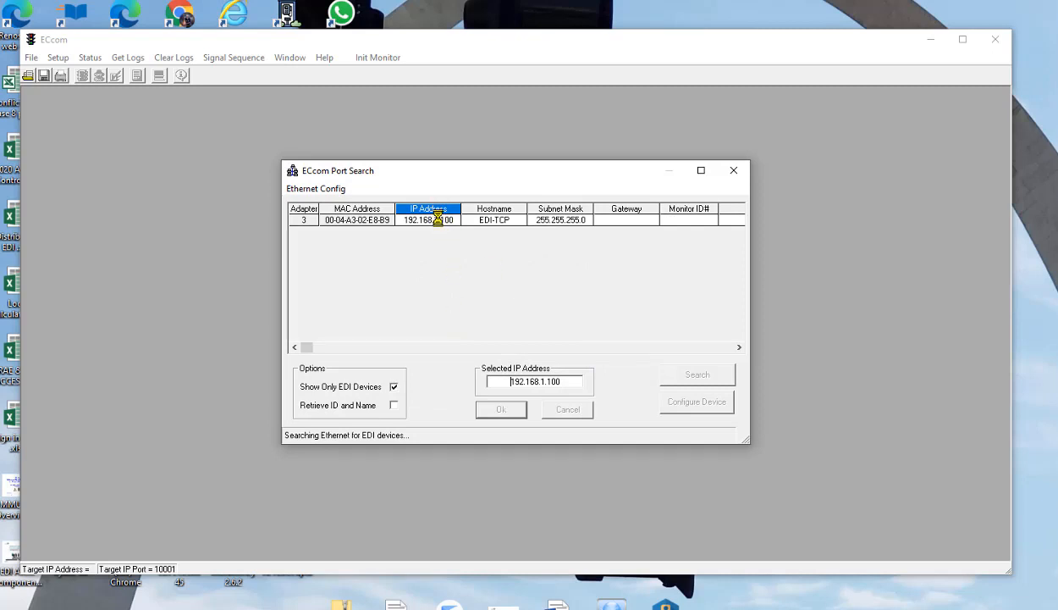
mouse_move(374, 209)
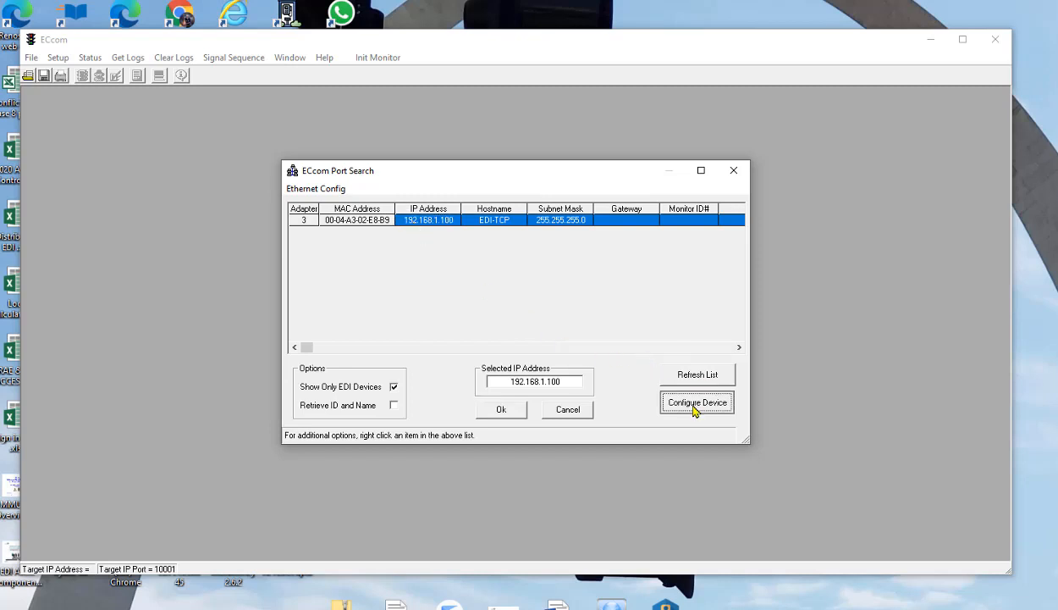
In Configure Device, retype the monitor's IP as 192.168.1.55, then cancel without applying.
click(696, 403)
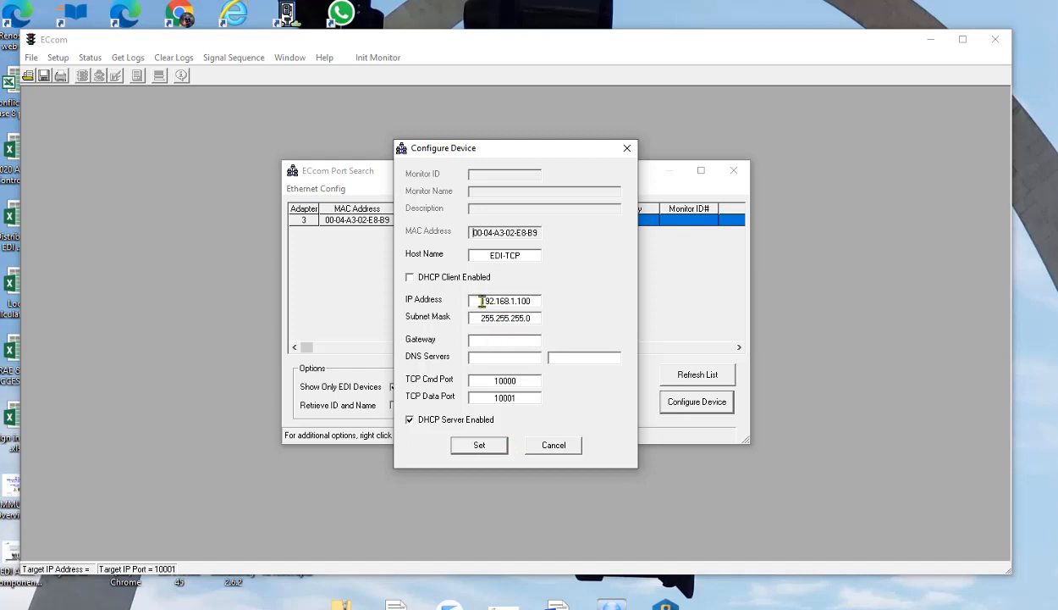
double_click(523, 301)
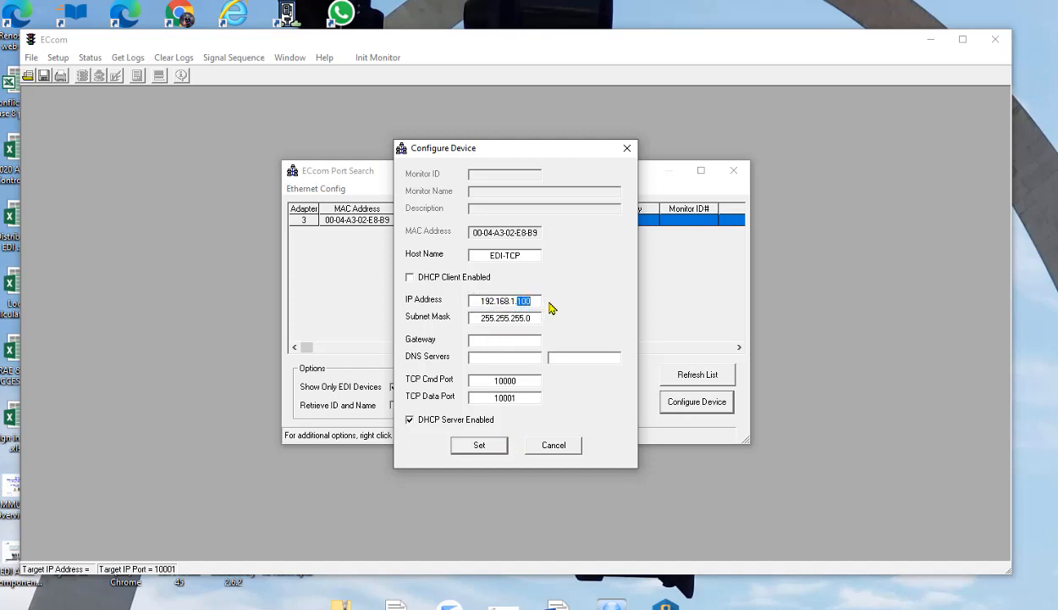
key(Backspace)
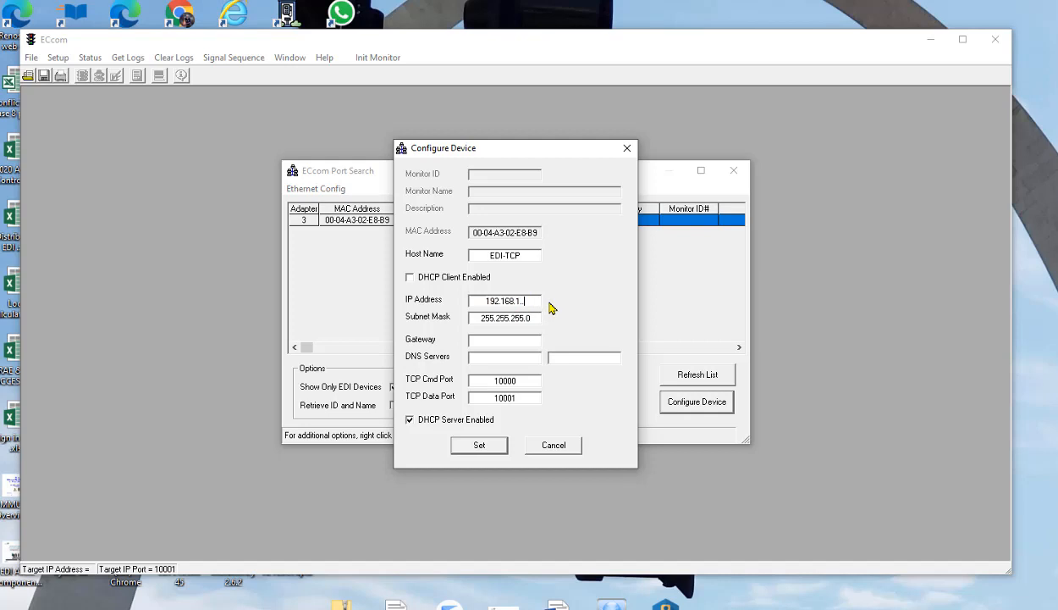
text(55)
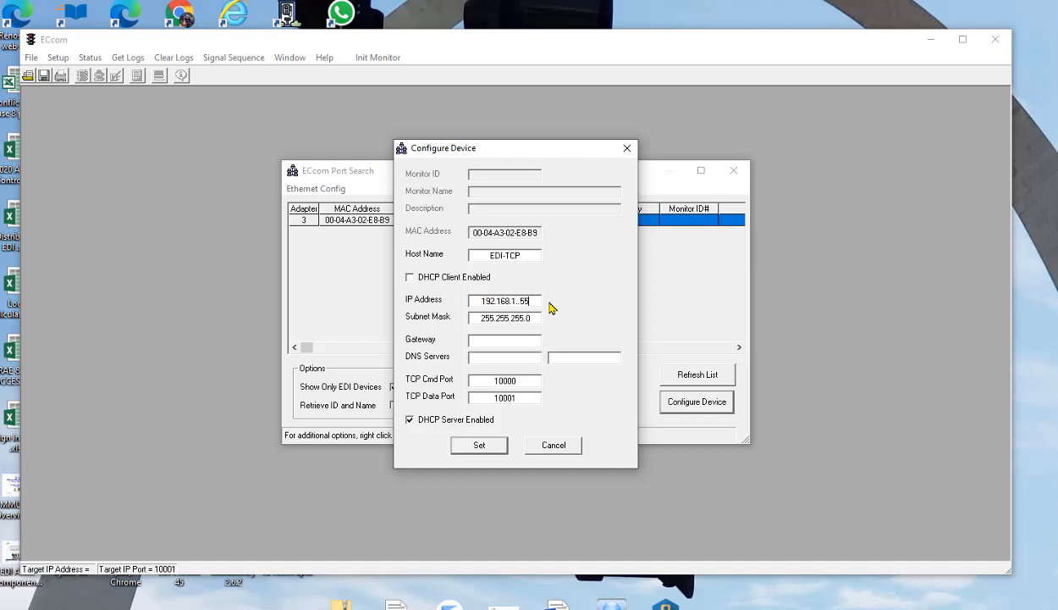
key(BackSpace)
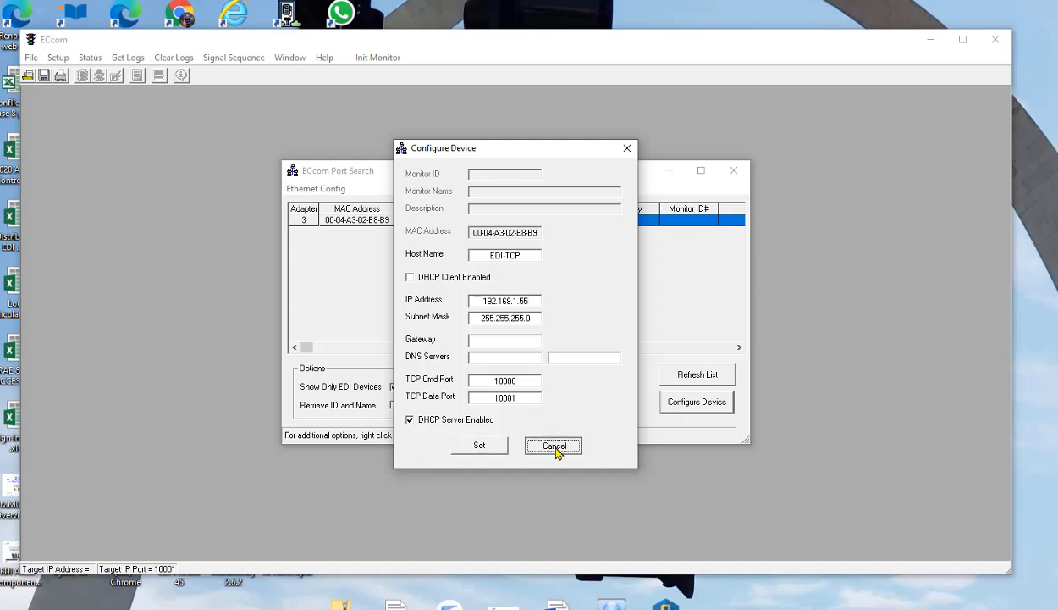
click(552, 446)
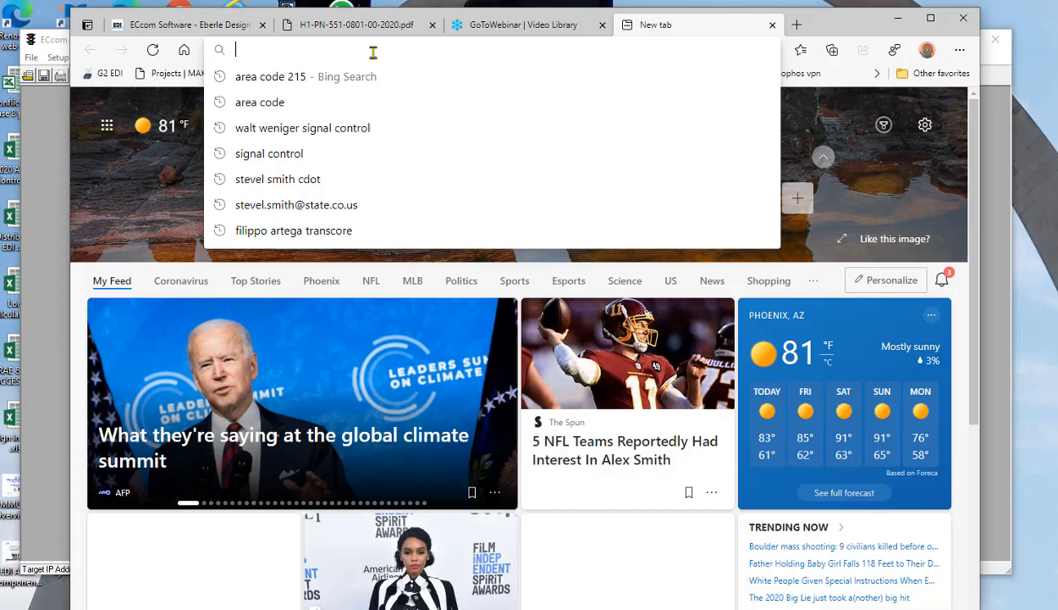
Load 192.168.1.100 in a new Edge tab and request the Admin Setup pages.
text(192.168.1.100)
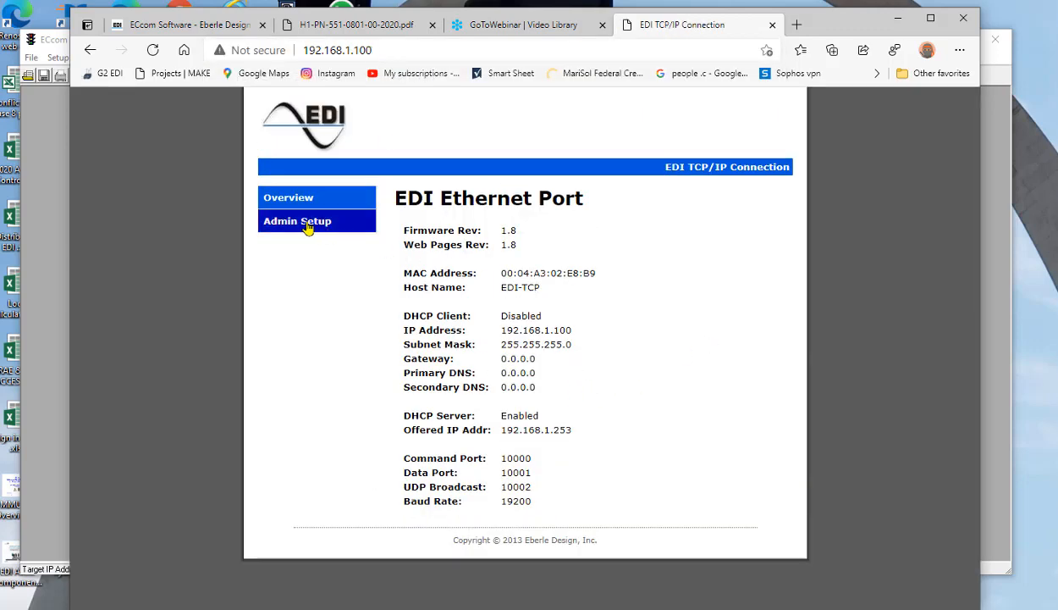
click(298, 221)
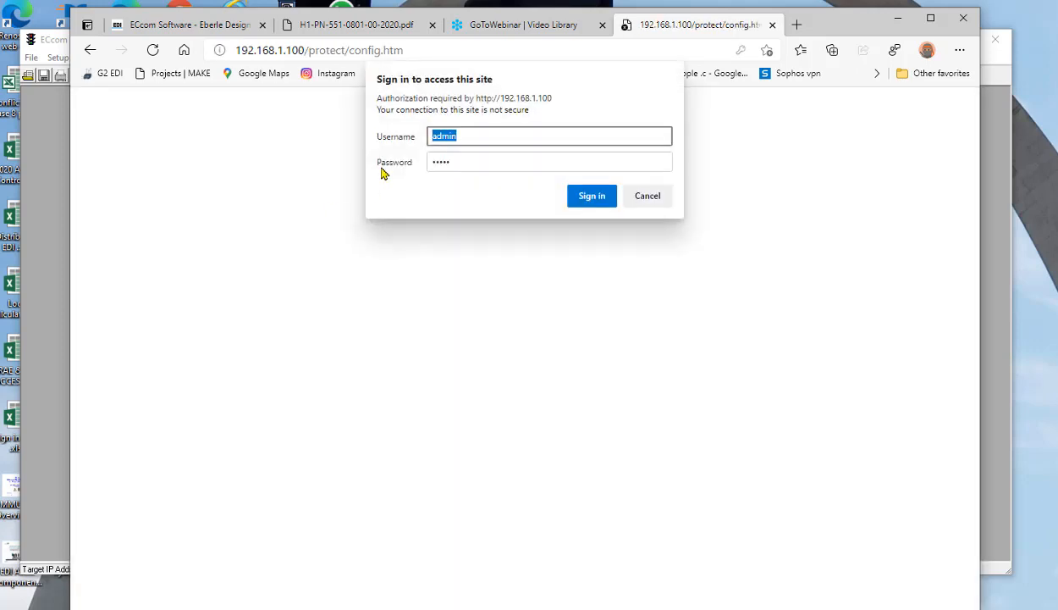
mouse_move(591, 196)
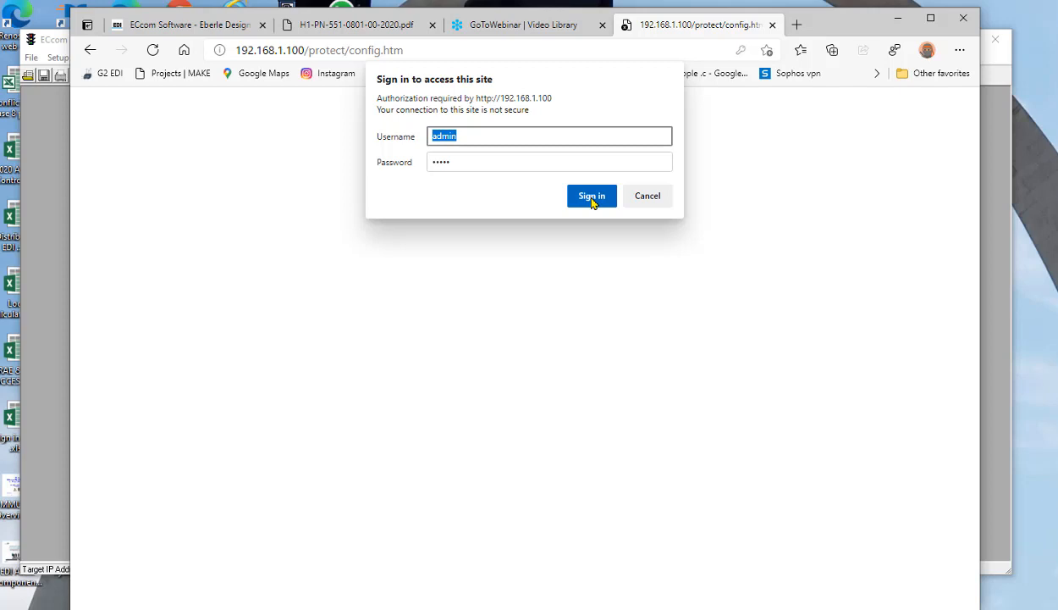
Sign in with the prefilled credentials to reach the monitor's Network Settings page.
click(591, 196)
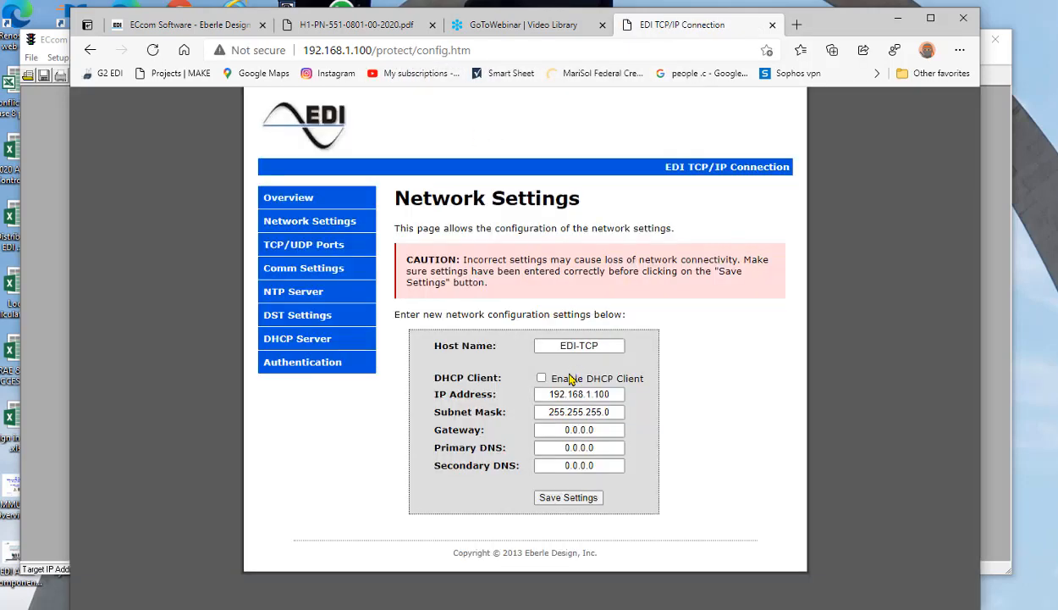
mouse_move(688, 394)
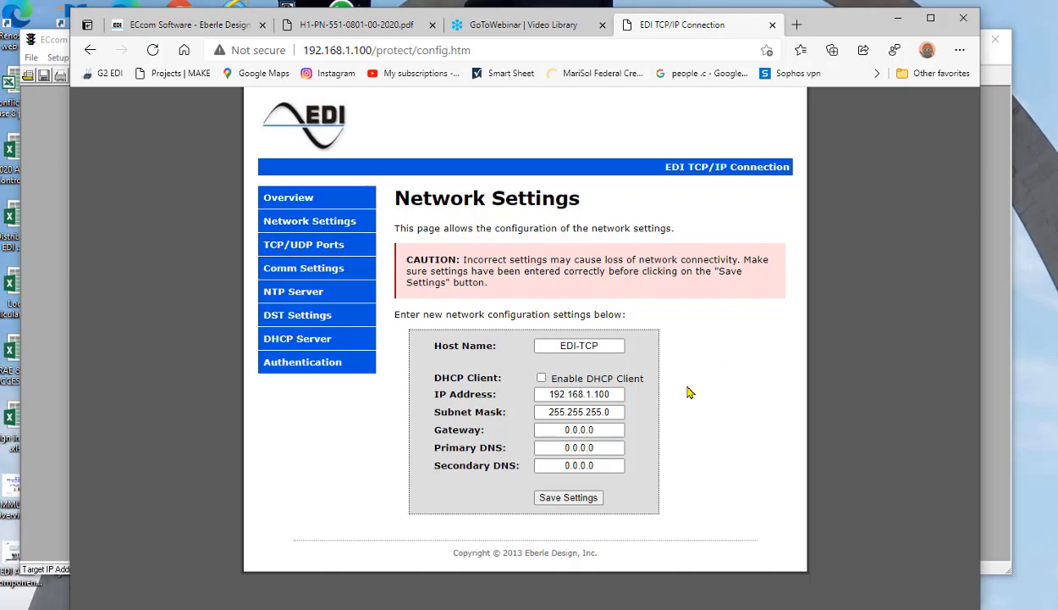
click(303, 362)
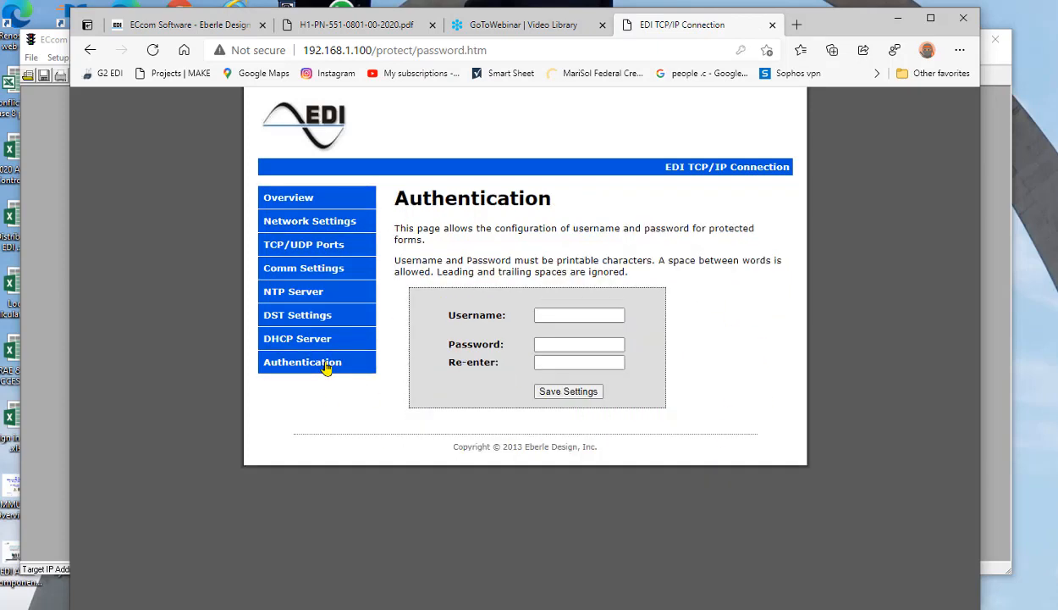
mouse_move(345, 226)
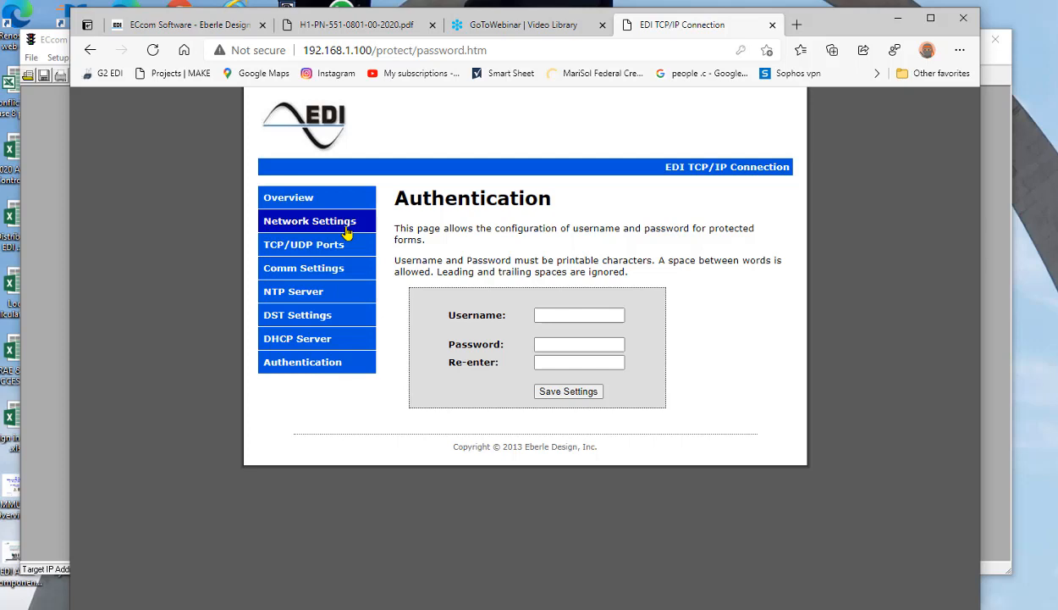
click(315, 220)
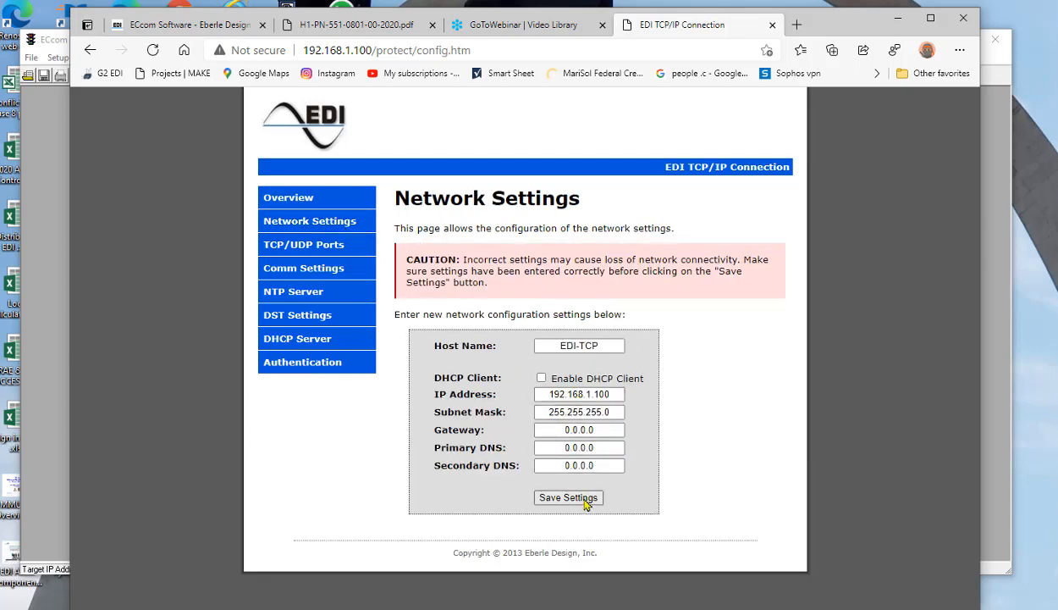
mouse_move(585, 505)
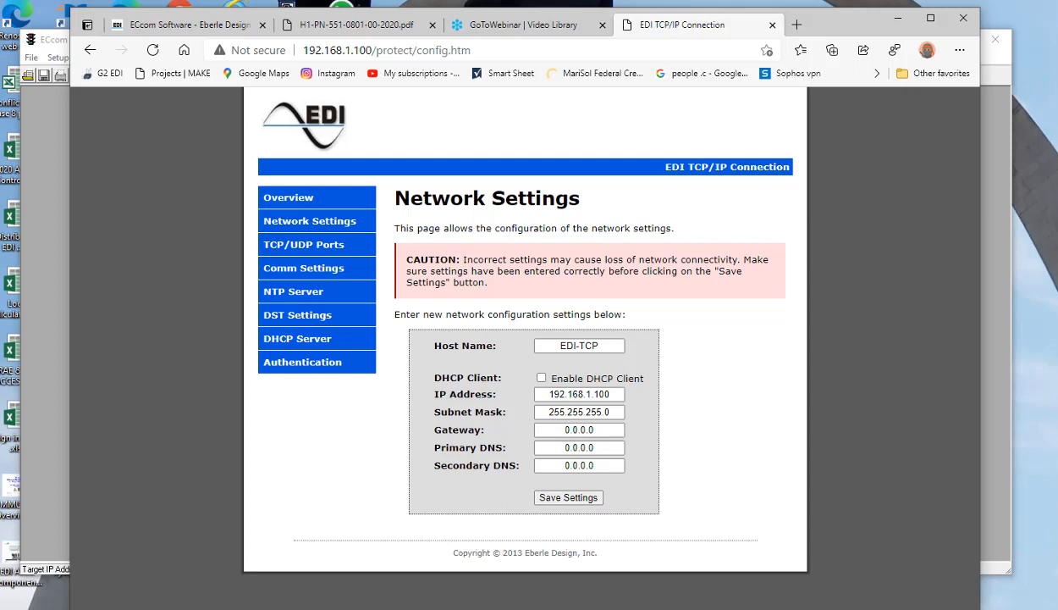